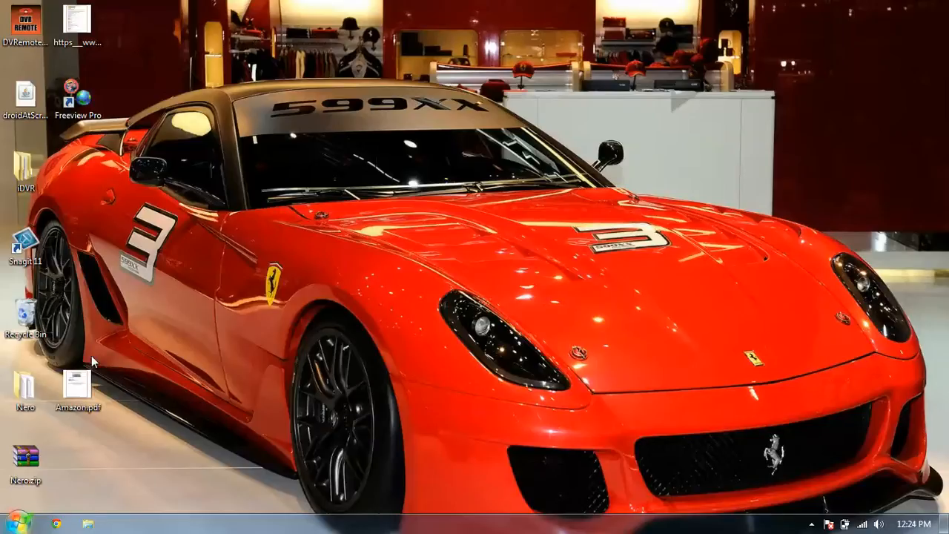
{"action": "mouse_move", "coordinate": [61, 516]}
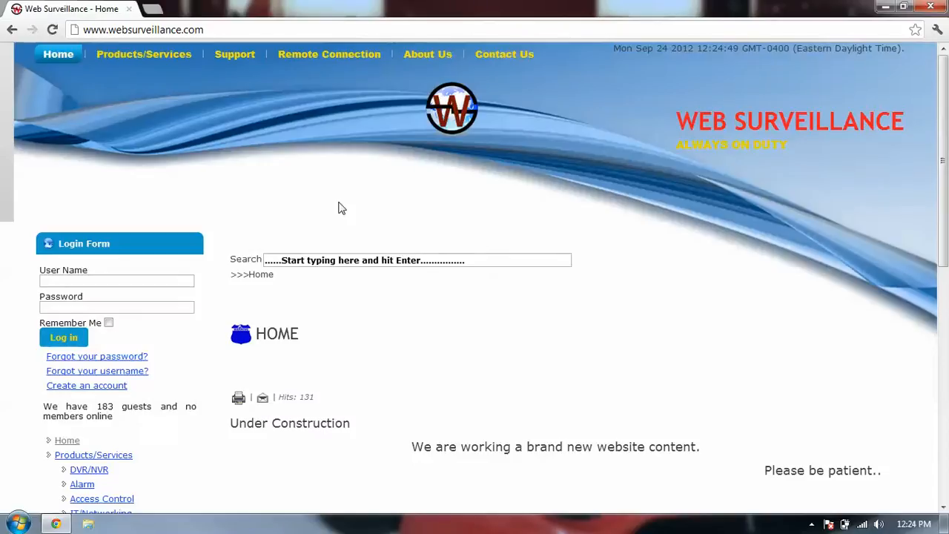
{"action": "mouse_move", "coordinate": [259, 113]}
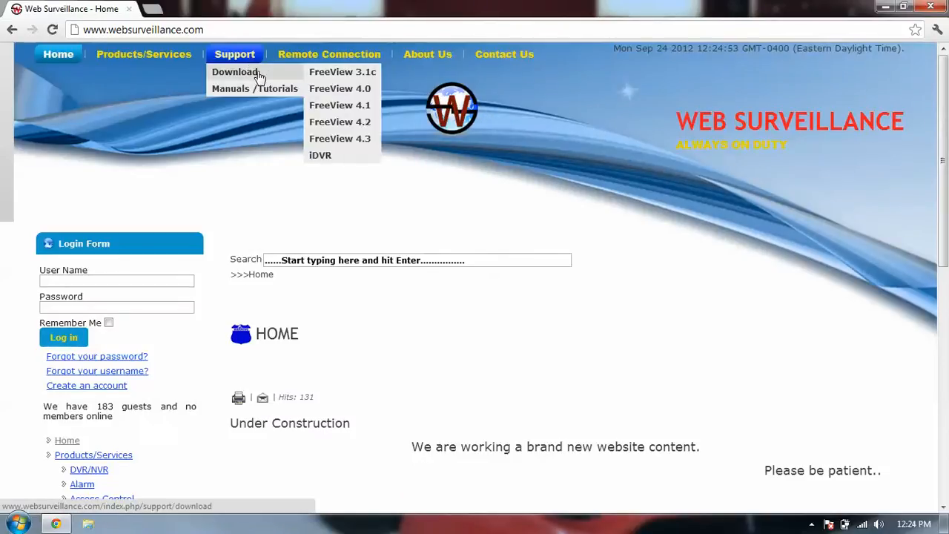
{"action": "mouse_move", "coordinate": [340, 139]}
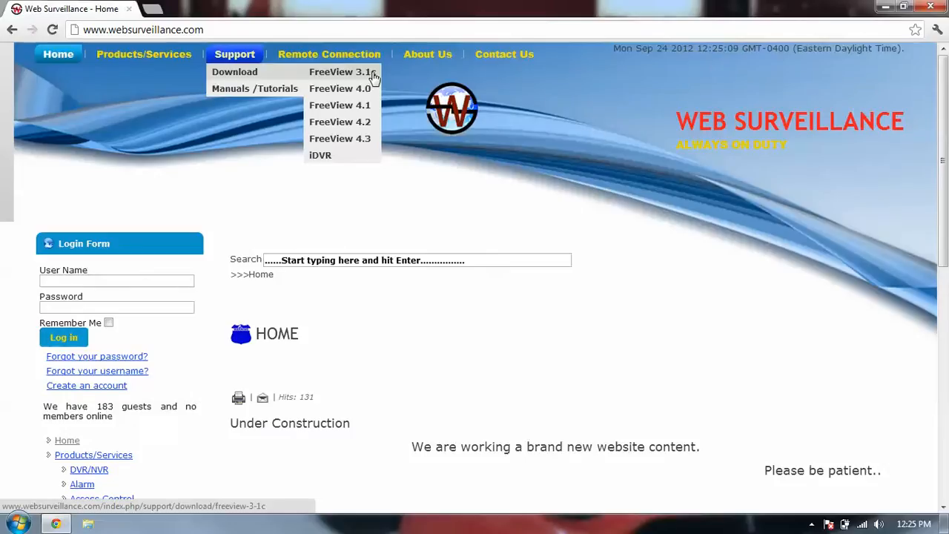
{"action": "mouse_move", "coordinate": [368, 96]}
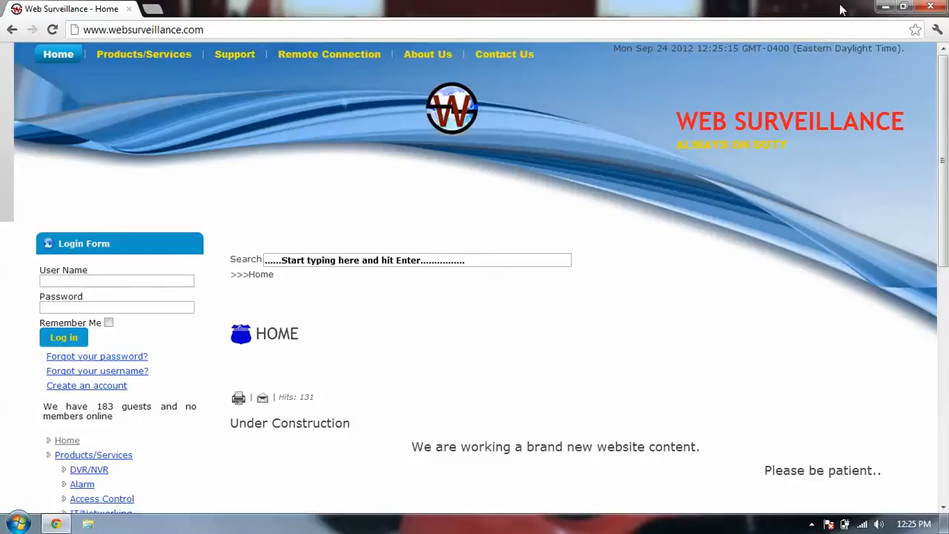
{"action": "mouse_move", "coordinate": [591, 328]}
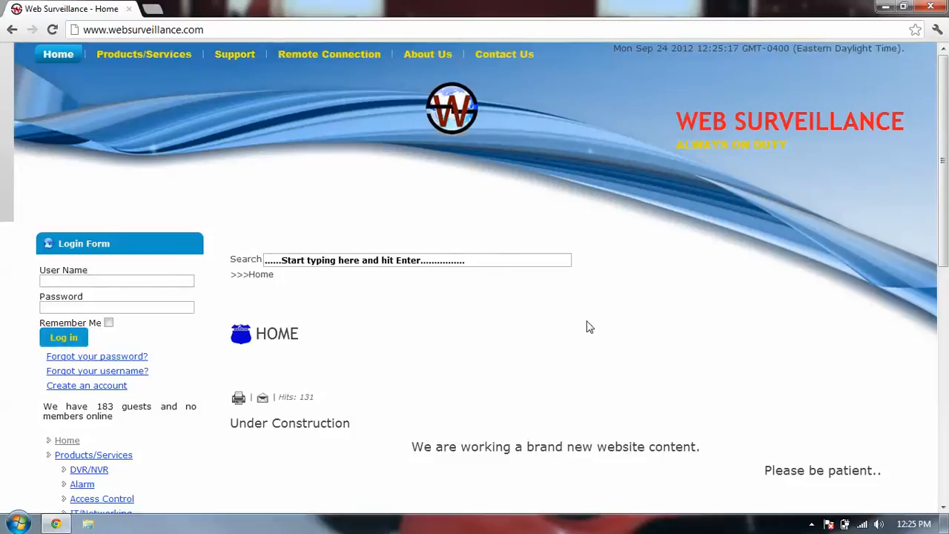
{"action": "mouse_move", "coordinate": [563, 360]}
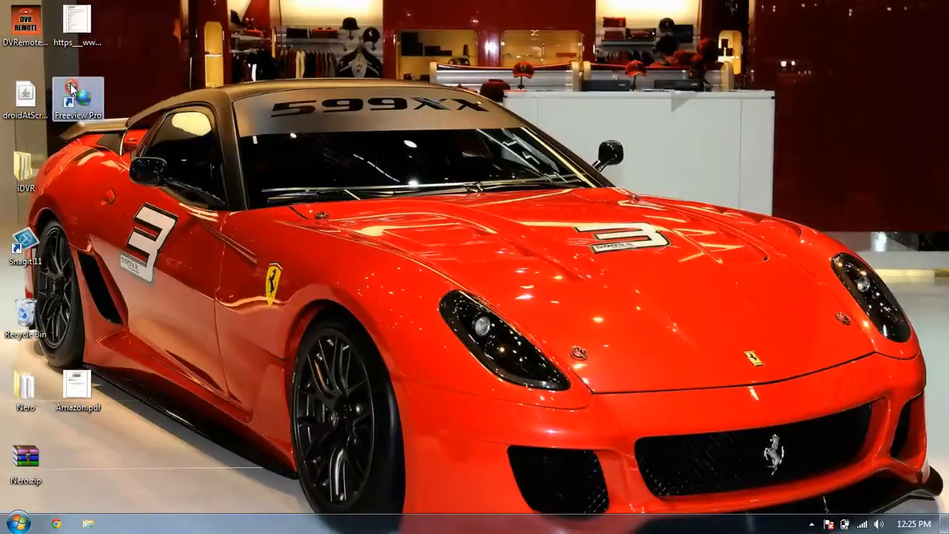
{"action": "mouse_move", "coordinate": [709, 249]}
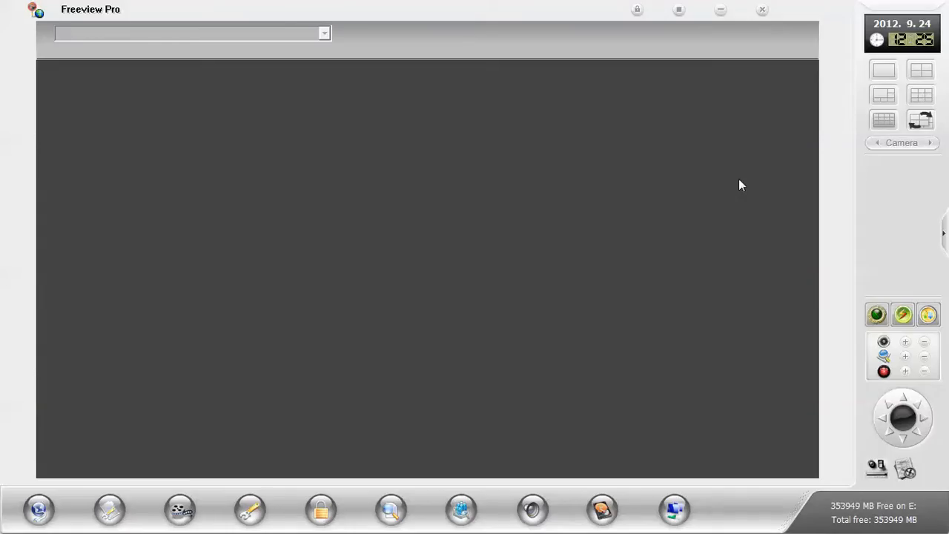
{"action": "mouse_move", "coordinate": [169, 6]}
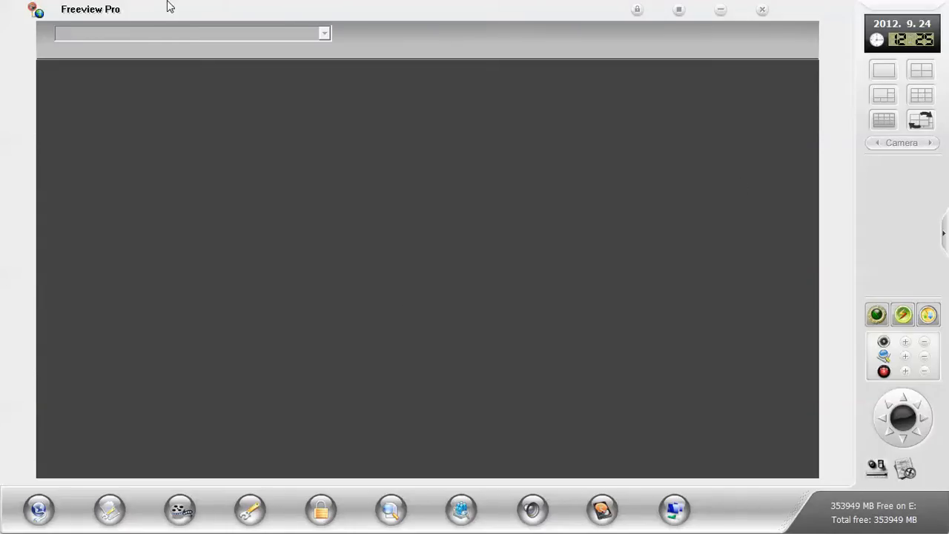
{"action": "mouse_move", "coordinate": [704, 282]}
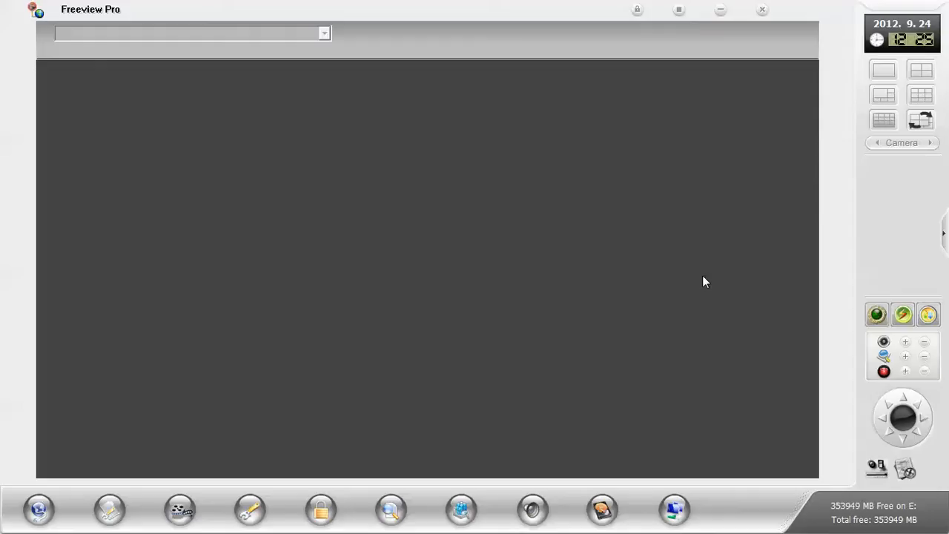
{"action": "mouse_move", "coordinate": [217, 204]}
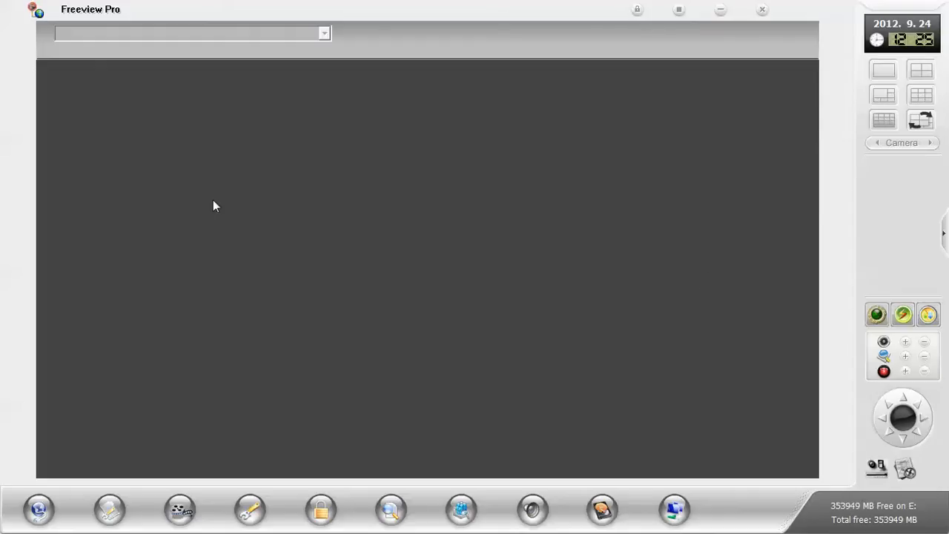
{"action": "mouse_move", "coordinate": [570, 220]}
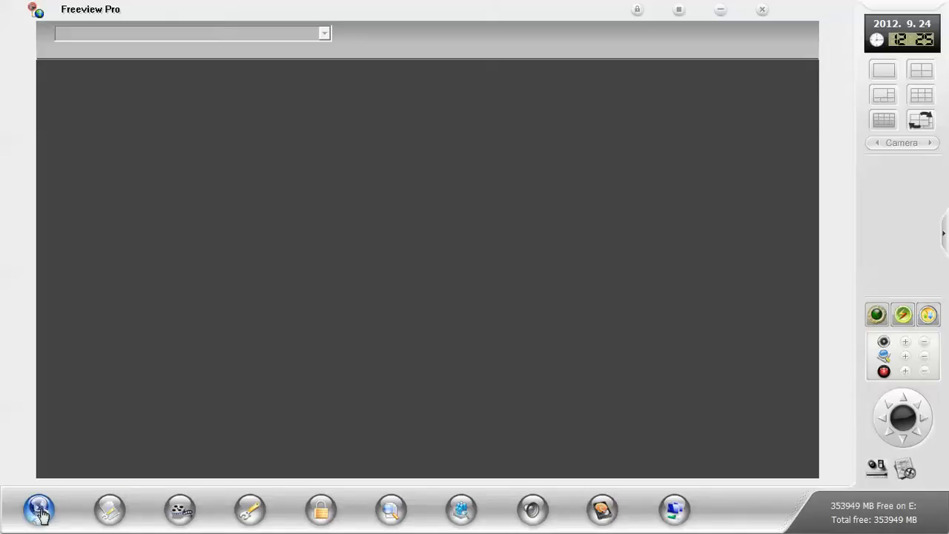
Bring up Connect to DVR site and select the old IP address 192.168.15.15 for removal
{"action": "left_click", "coordinate": [39, 511]}
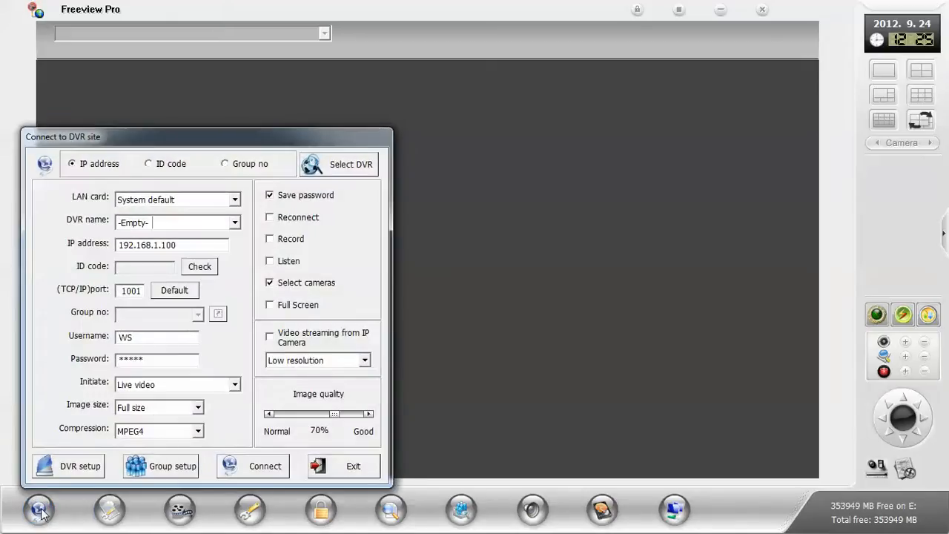
{"action": "mouse_move", "coordinate": [205, 224]}
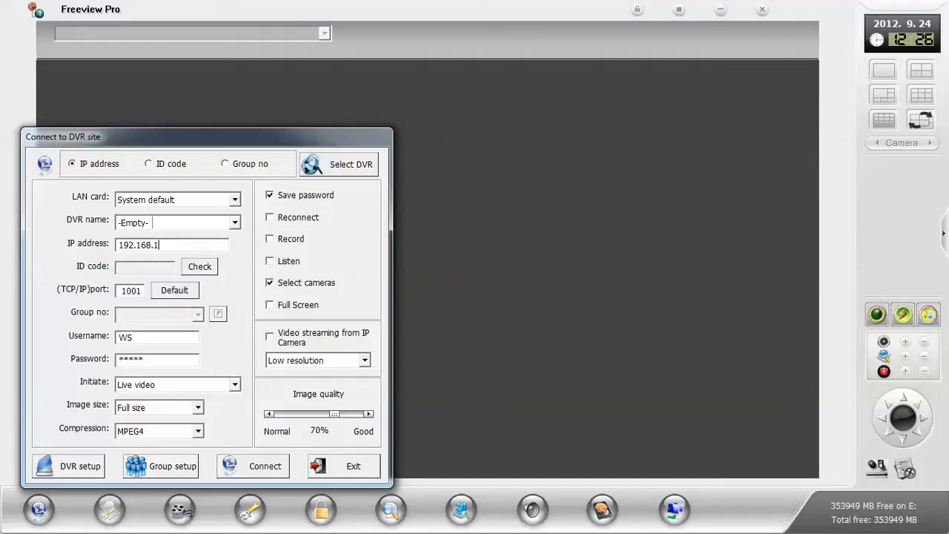
{"action": "type", "text": "5.15"}
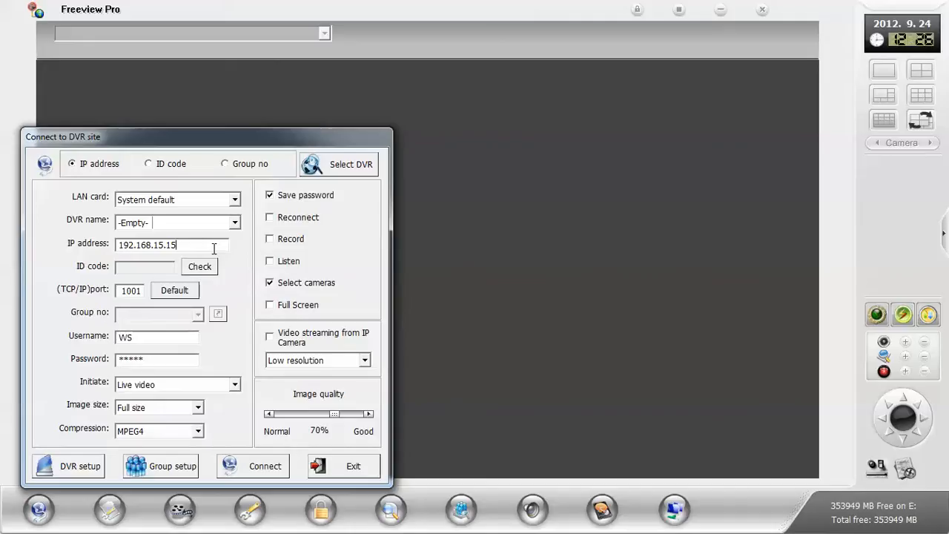
{"action": "triple_click", "coordinate": [147, 245]}
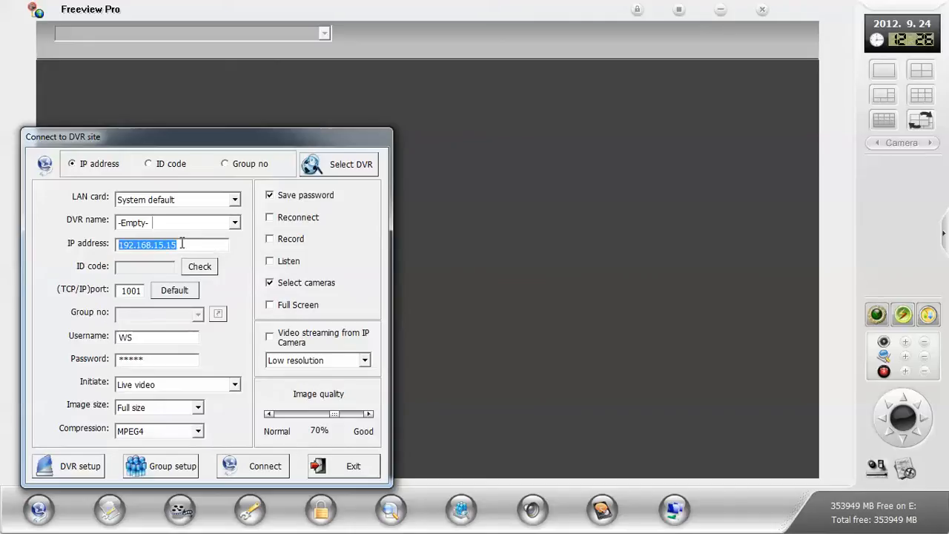
{"action": "left_click", "coordinate": [191, 245]}
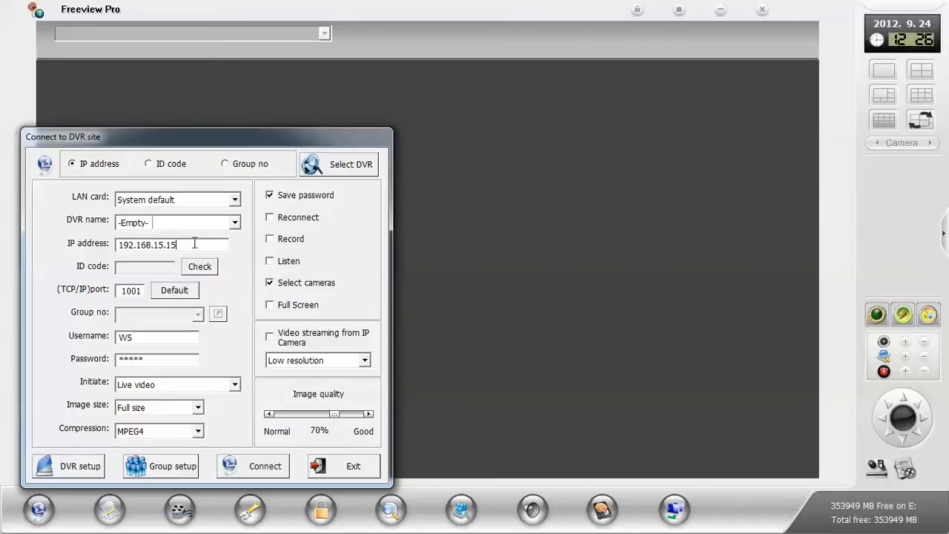
{"action": "double_click", "coordinate": [166, 245]}
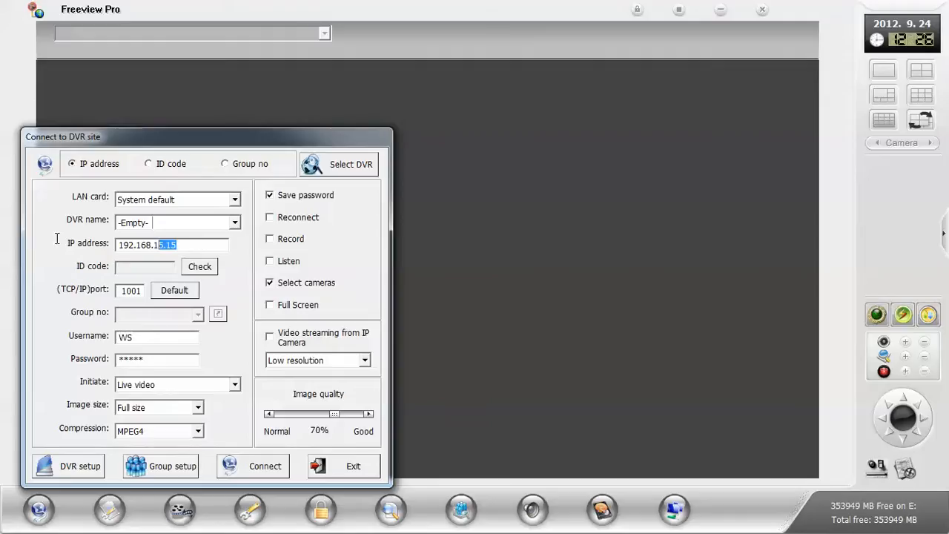
{"action": "triple_click", "coordinate": [145, 245]}
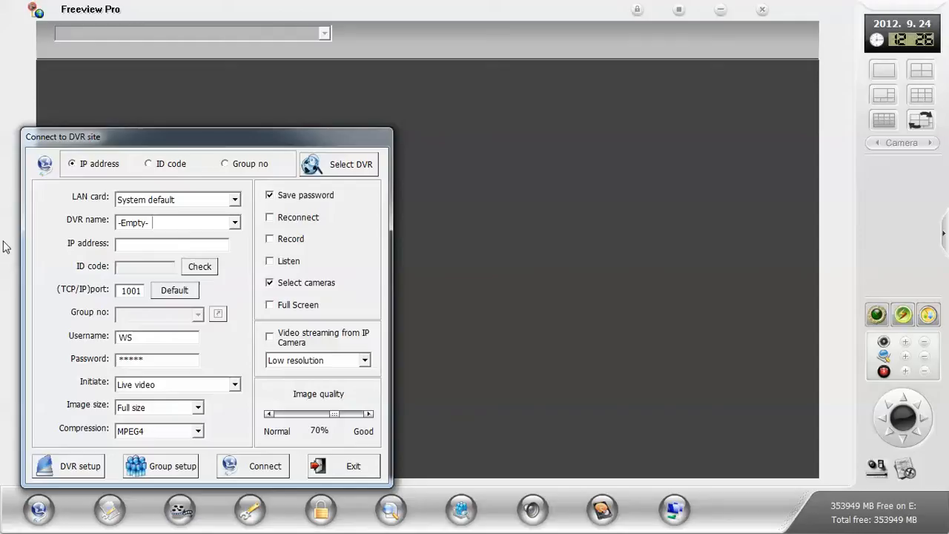
Enter demo.wsremote.com, replace it with 192.168.15.15, and check the port stays 1001
{"action": "type", "text": "demo.wsremote."}
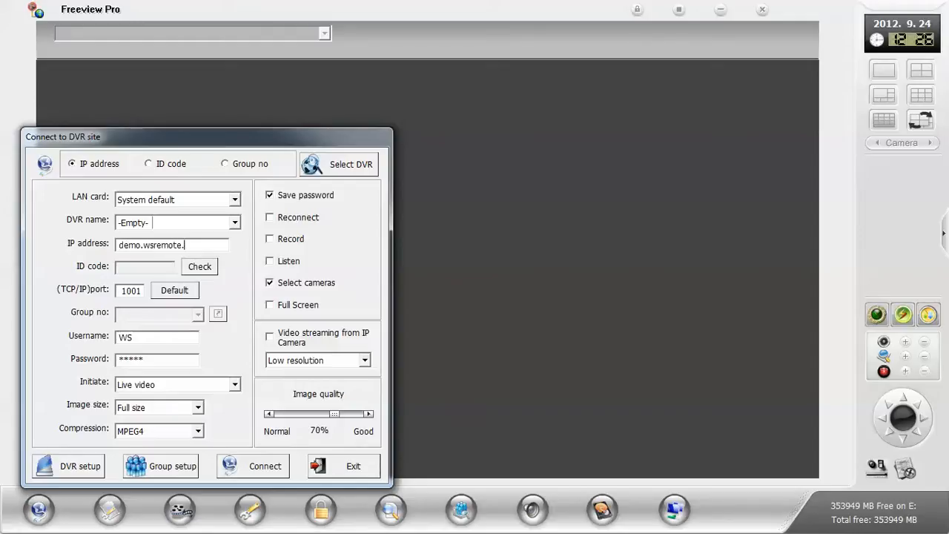
{"action": "type", "text": "com"}
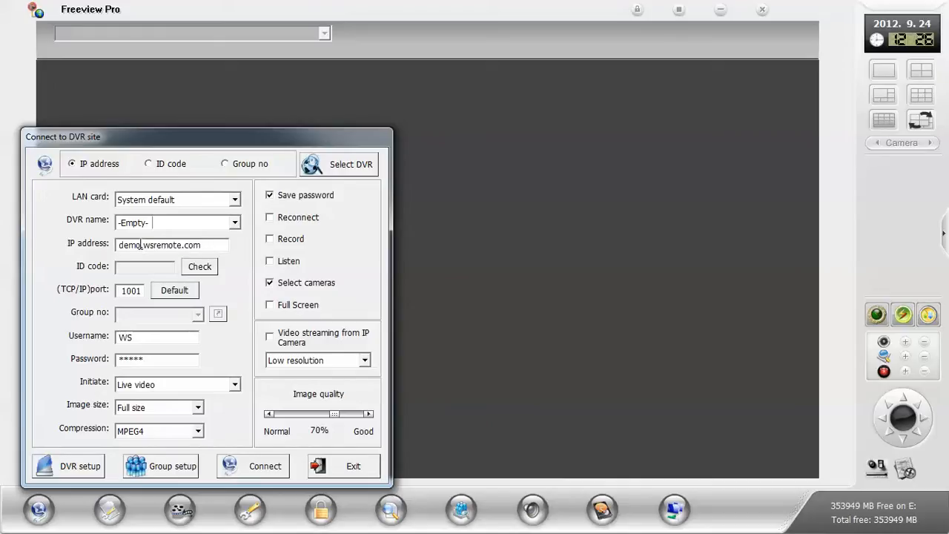
{"action": "triple_click", "coordinate": [160, 245]}
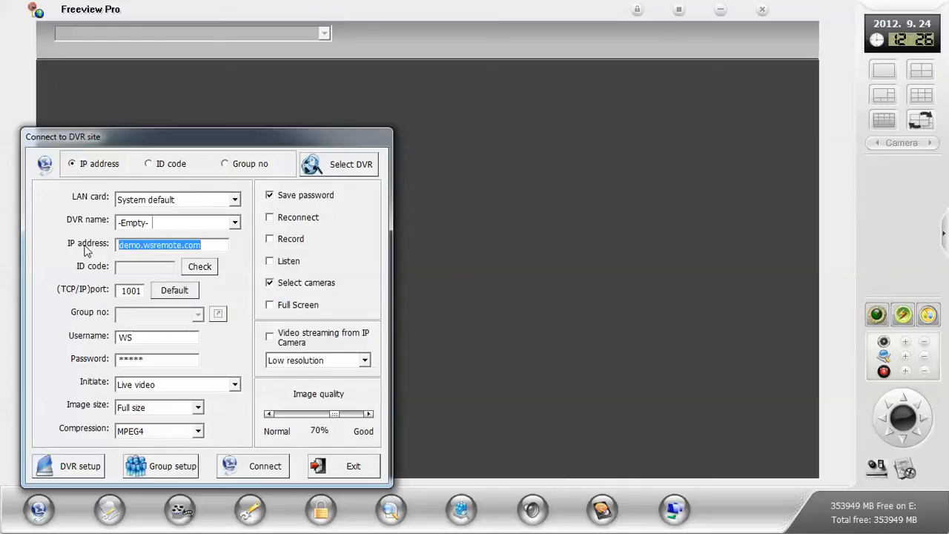
{"action": "type", "text": "192.168.15.15"}
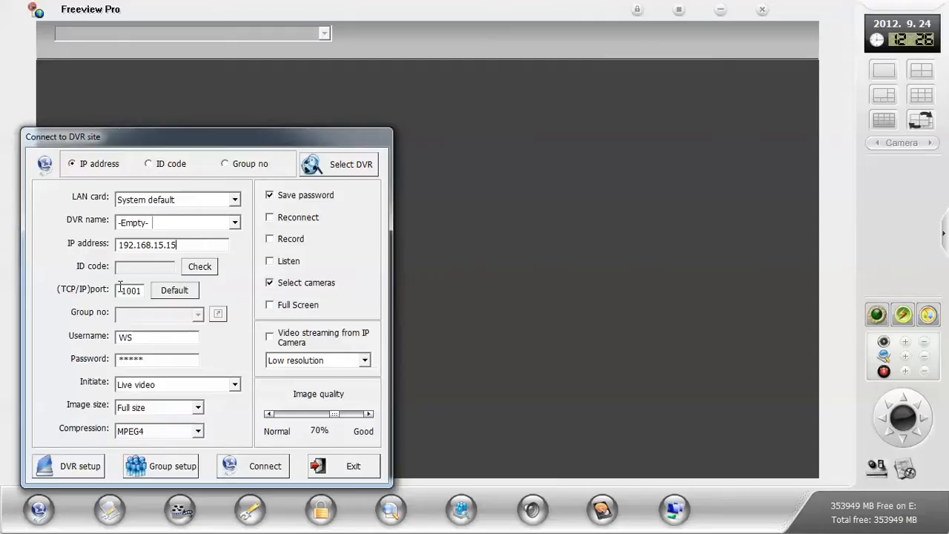
{"action": "triple_click", "coordinate": [129, 289]}
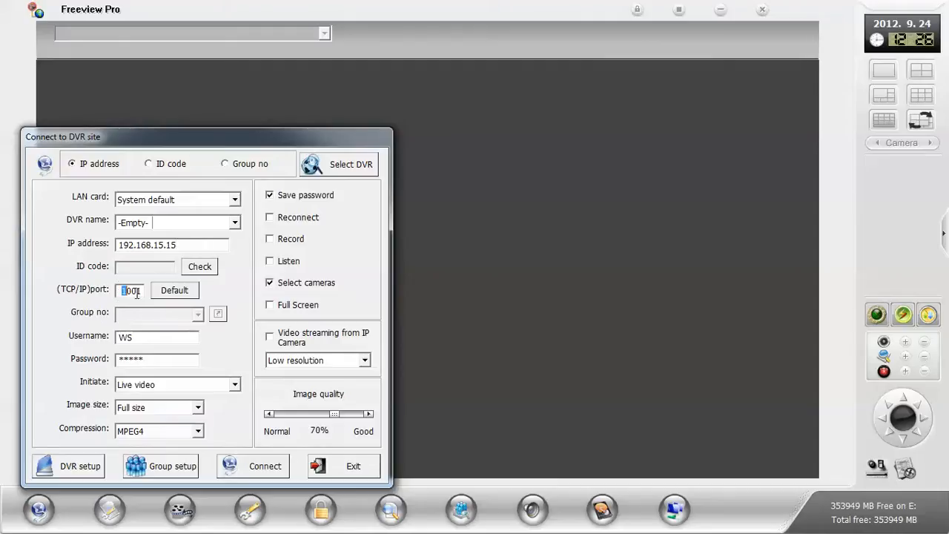
{"action": "triple_click", "coordinate": [130, 289]}
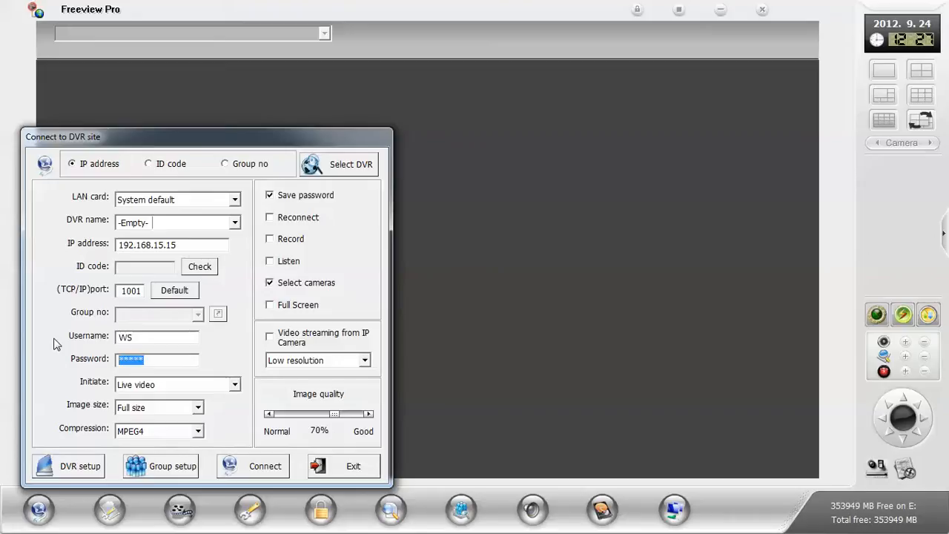
{"action": "mouse_move", "coordinate": [185, 380]}
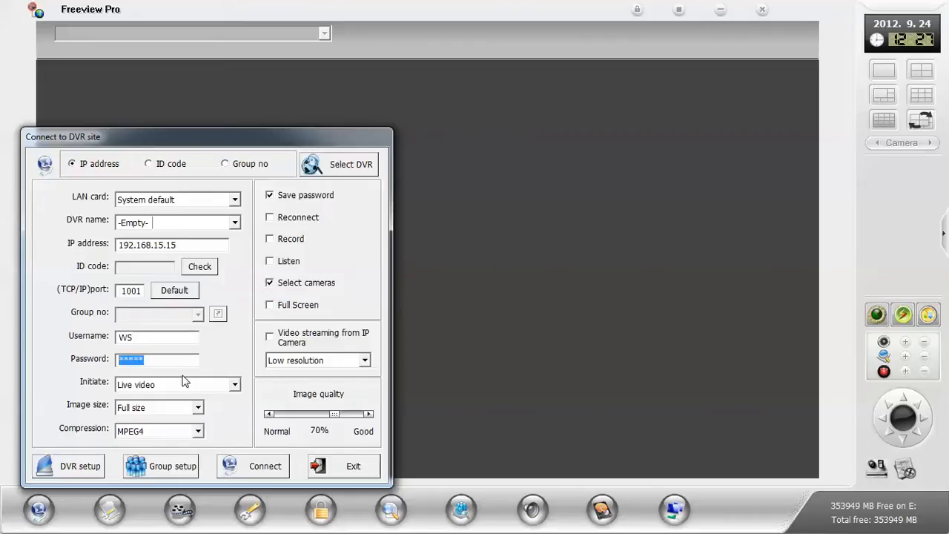
Keep Live video as the start mode and leave Save password enabled for user WS
{"action": "left_click", "coordinate": [234, 384]}
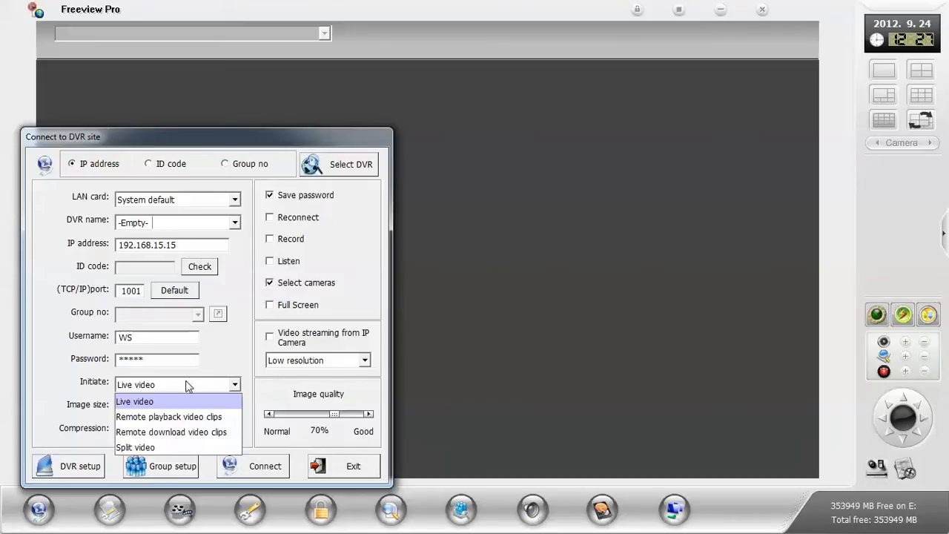
{"action": "left_click", "coordinate": [134, 400]}
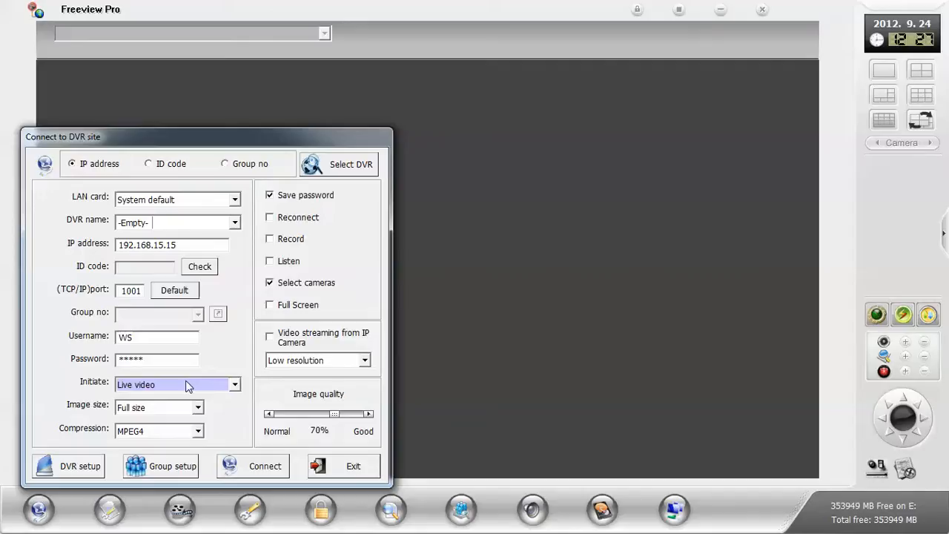
{"action": "left_click", "coordinate": [234, 384]}
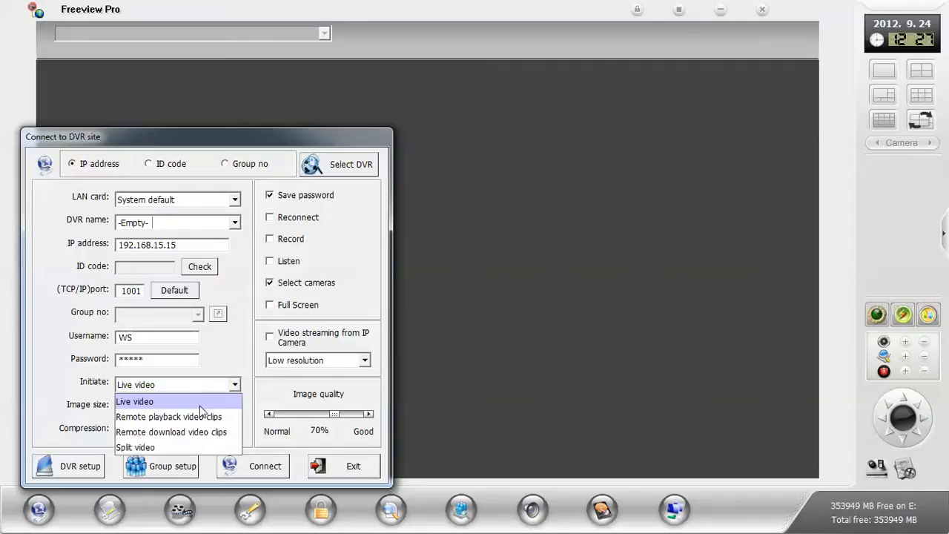
{"action": "mouse_move", "coordinate": [215, 415]}
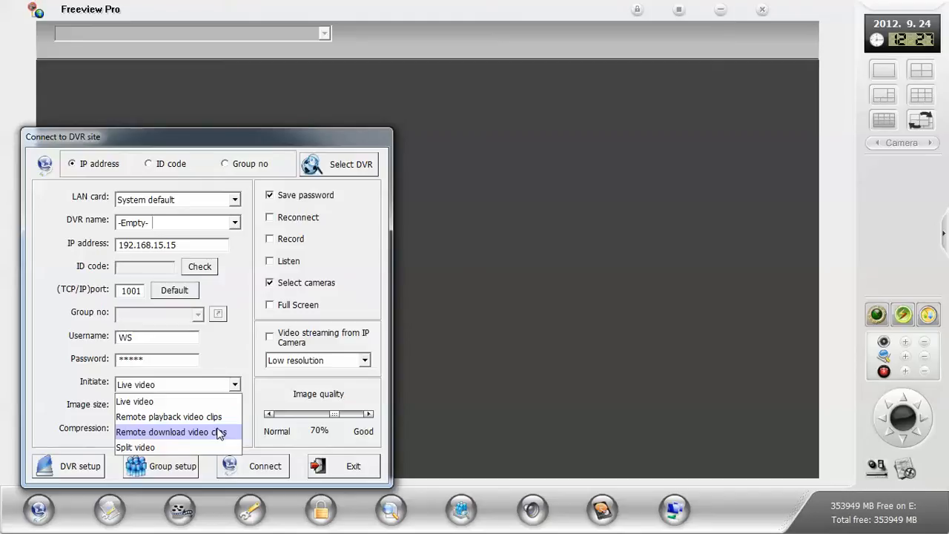
{"action": "mouse_move", "coordinate": [223, 439]}
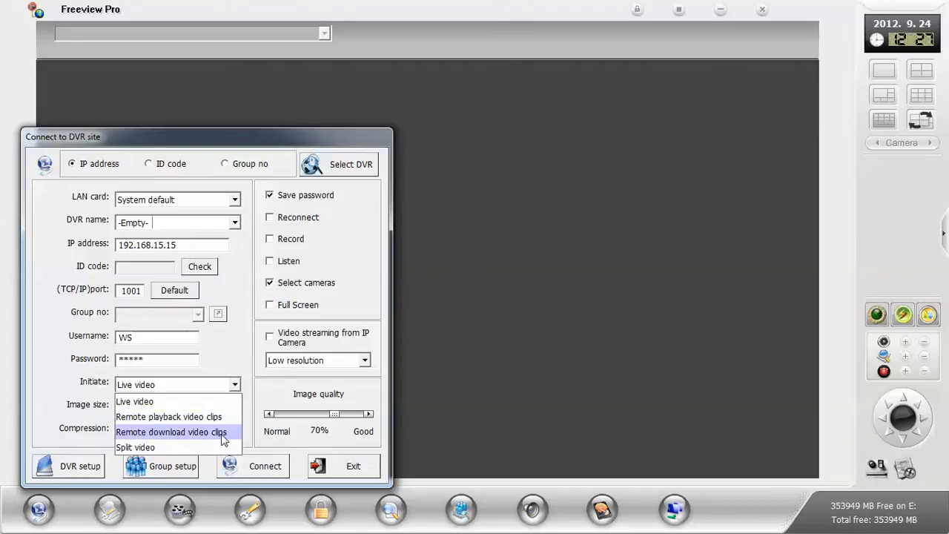
{"action": "left_click", "coordinate": [133, 400]}
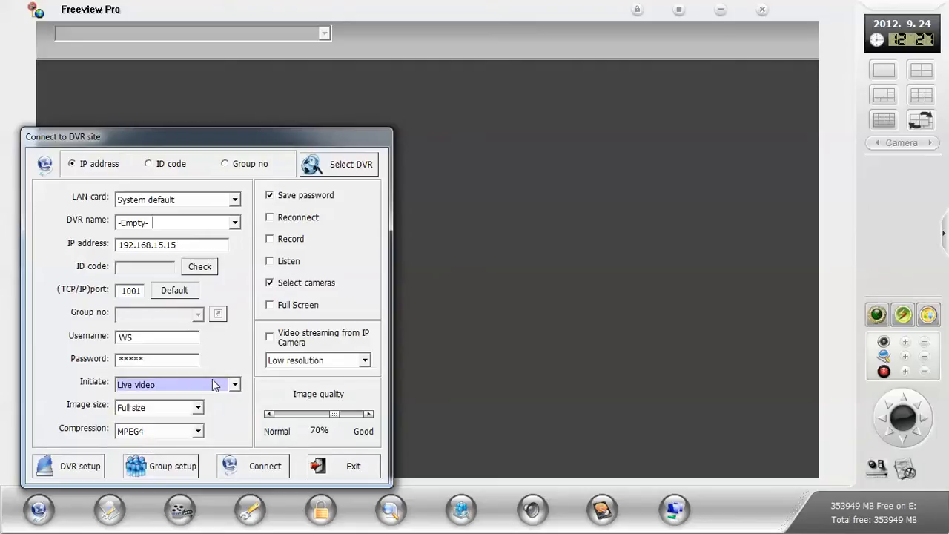
{"action": "mouse_move", "coordinate": [190, 409]}
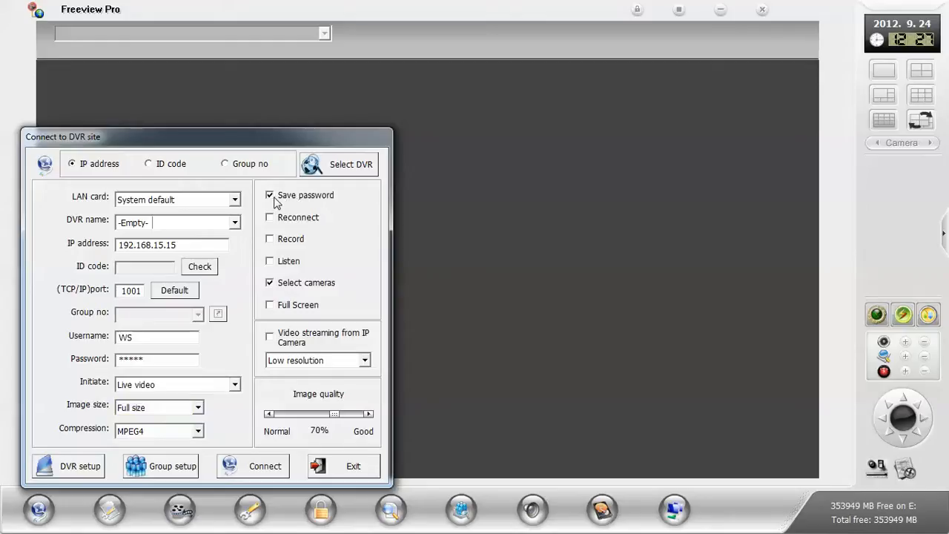
{"action": "triple_click", "coordinate": [157, 359]}
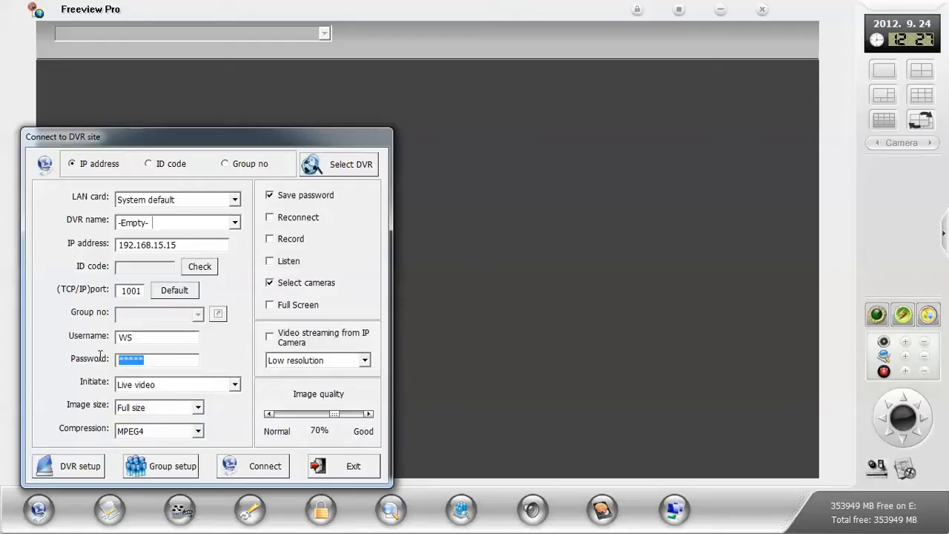
{"action": "mouse_move", "coordinate": [314, 201]}
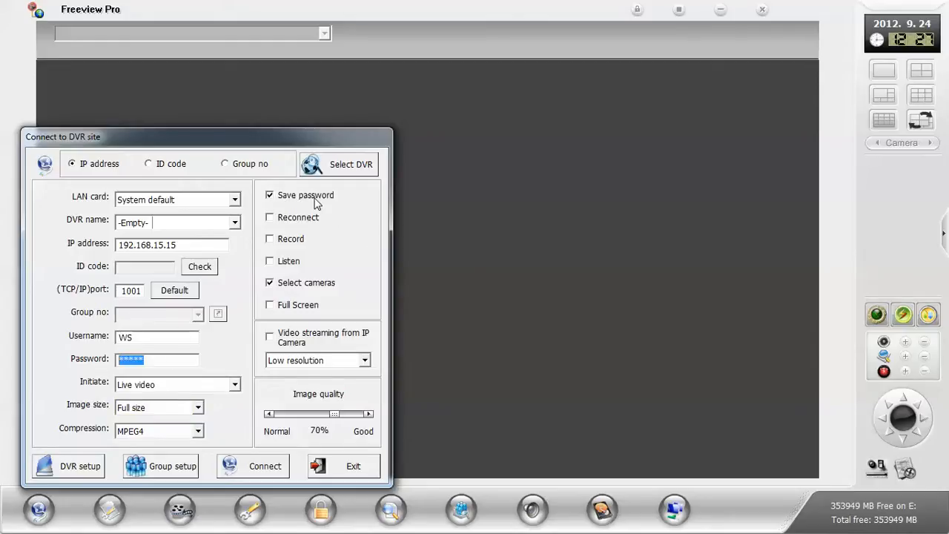
{"action": "left_click", "coordinate": [270, 196]}
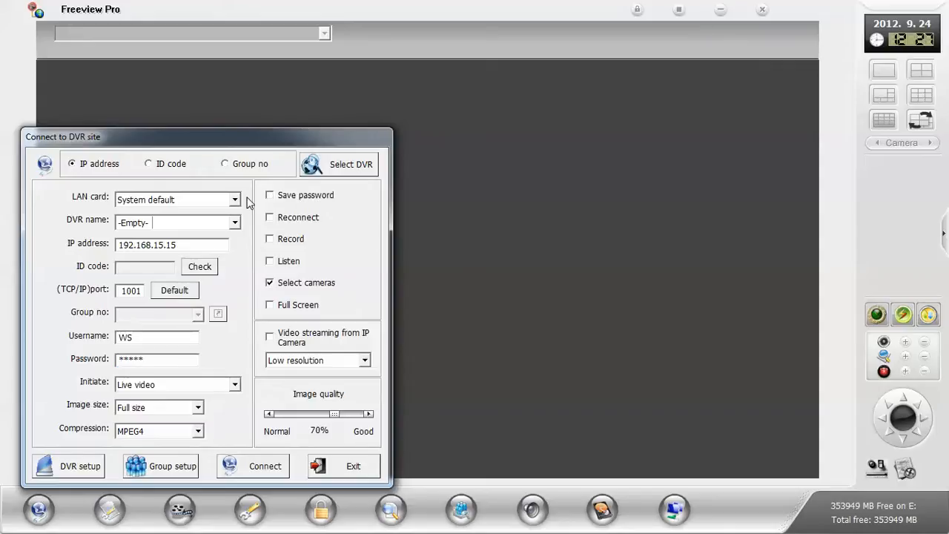
{"action": "left_click", "coordinate": [270, 196]}
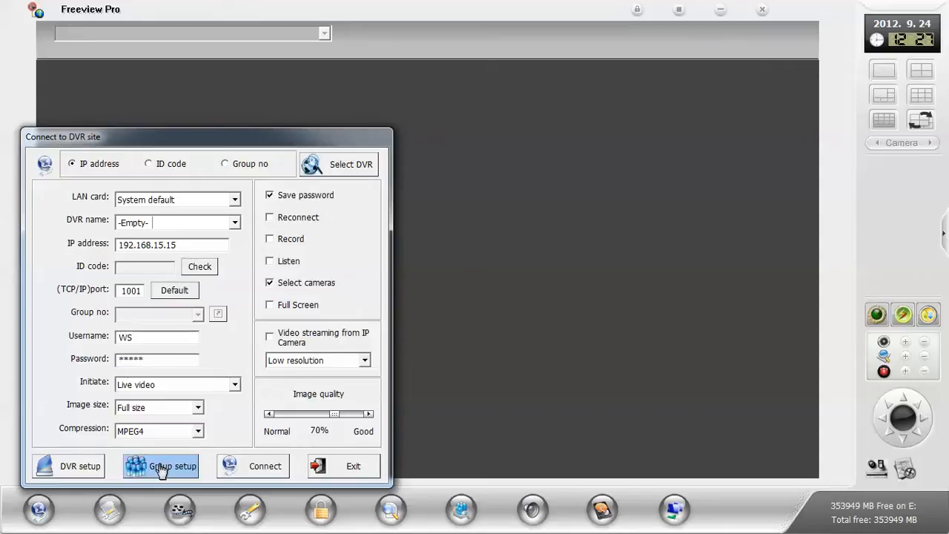
{"action": "mouse_move", "coordinate": [200, 386]}
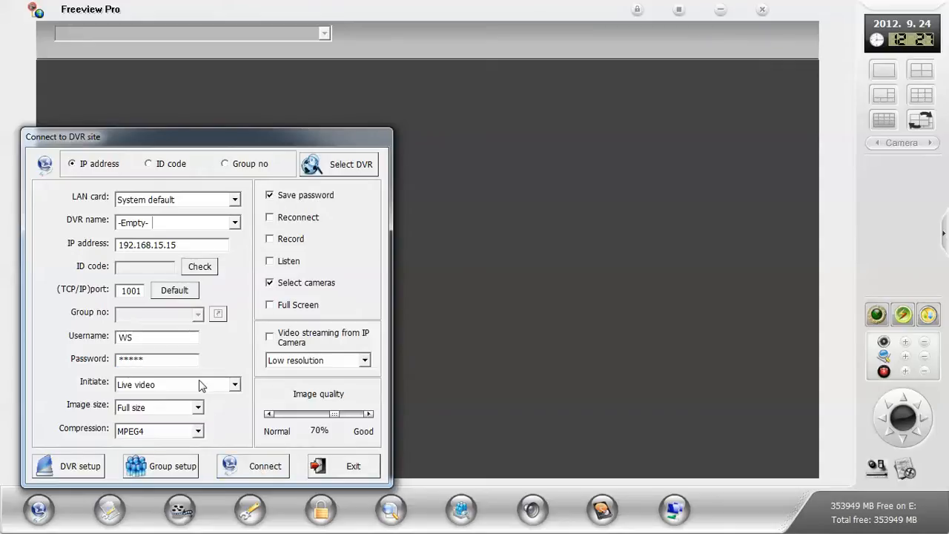
Connect to the DVR and select all cameras so their live feeds start playing
{"action": "left_click", "coordinate": [264, 466]}
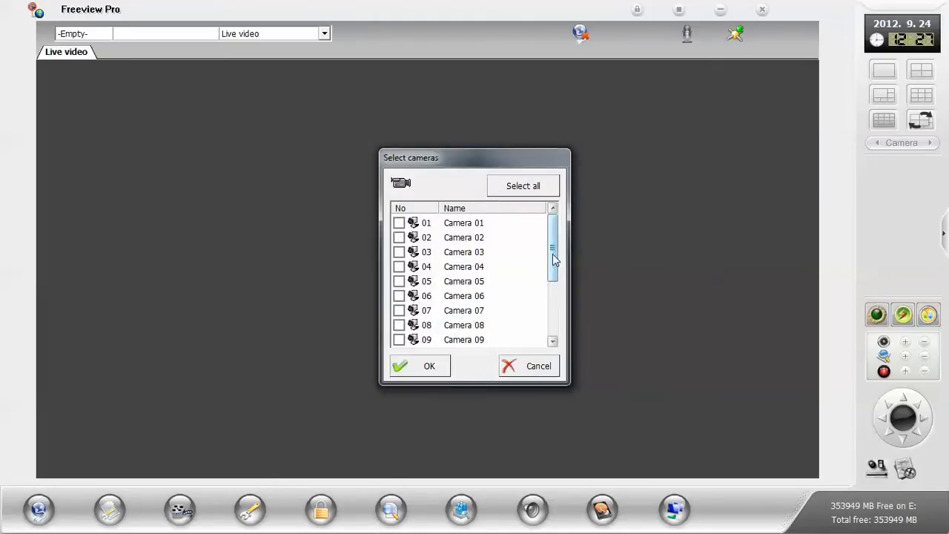
{"action": "left_click_drag", "start_coordinate": [552, 249], "coordinate": [552, 326]}
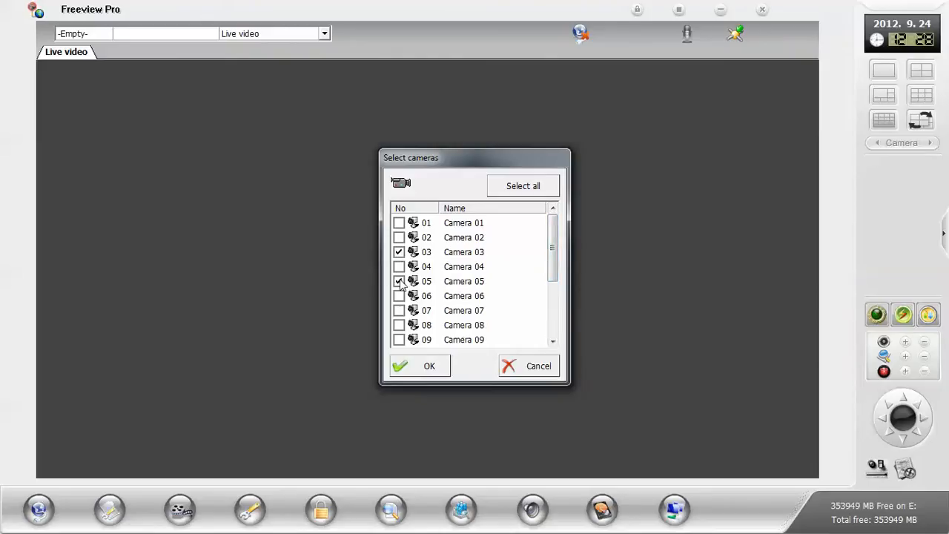
{"action": "left_click", "coordinate": [522, 185]}
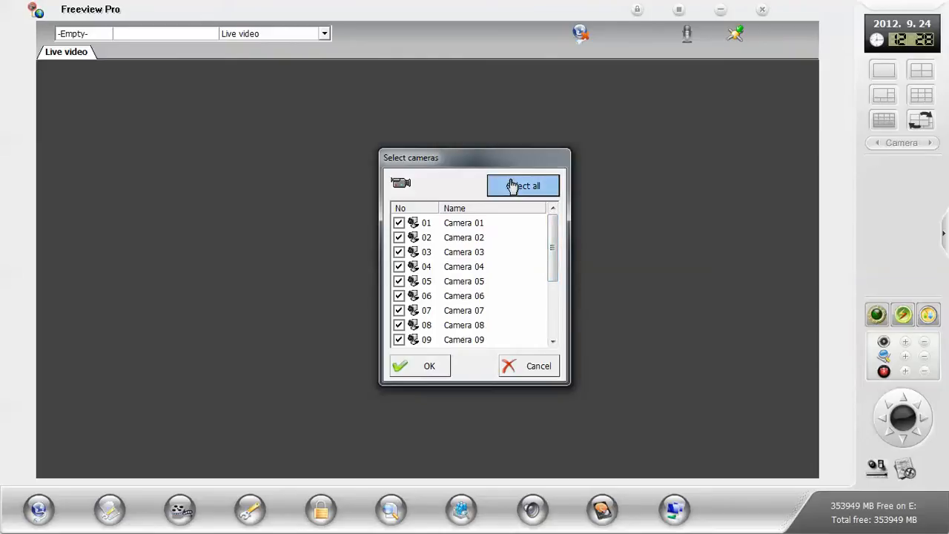
{"action": "mouse_move", "coordinate": [430, 365]}
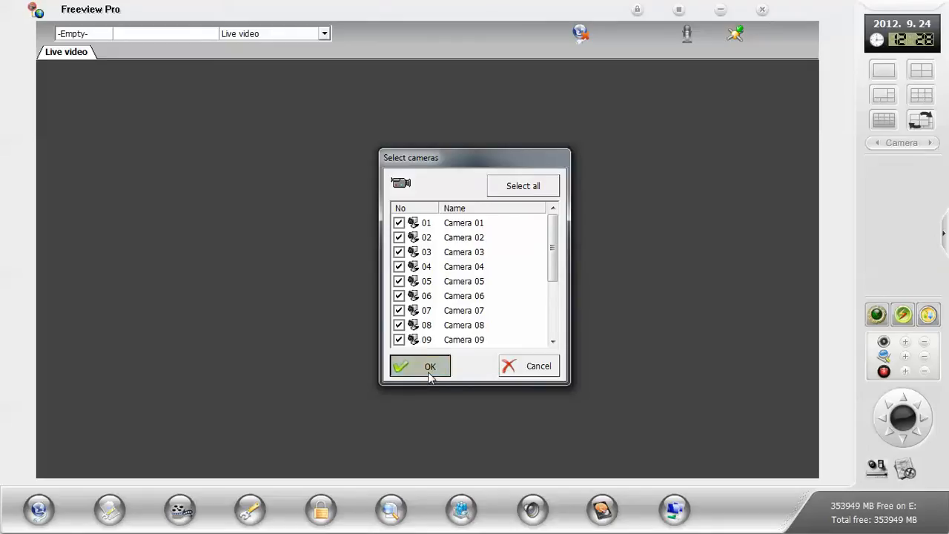
{"action": "left_click", "coordinate": [430, 364]}
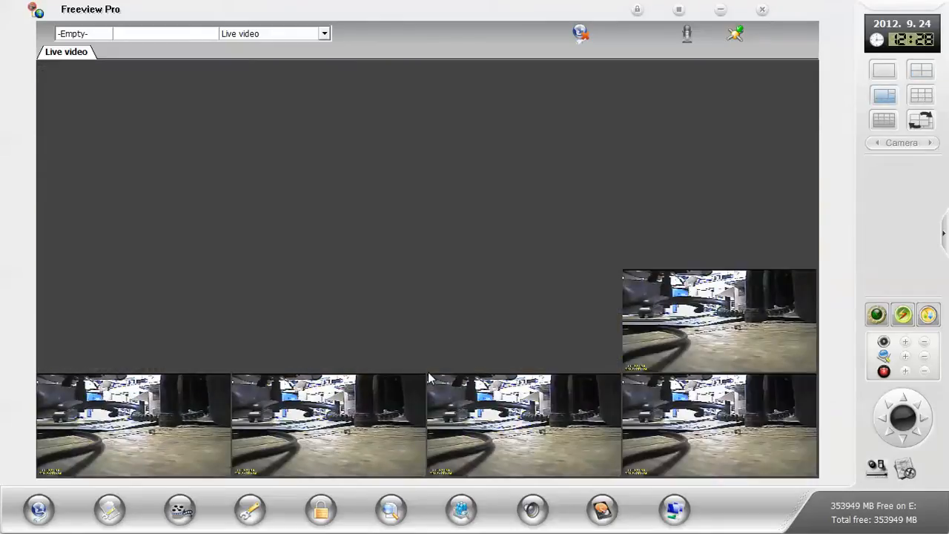
Switch to the 16-split grid, briefly view one camera alone, then return to the grid
{"action": "left_click", "coordinate": [884, 118]}
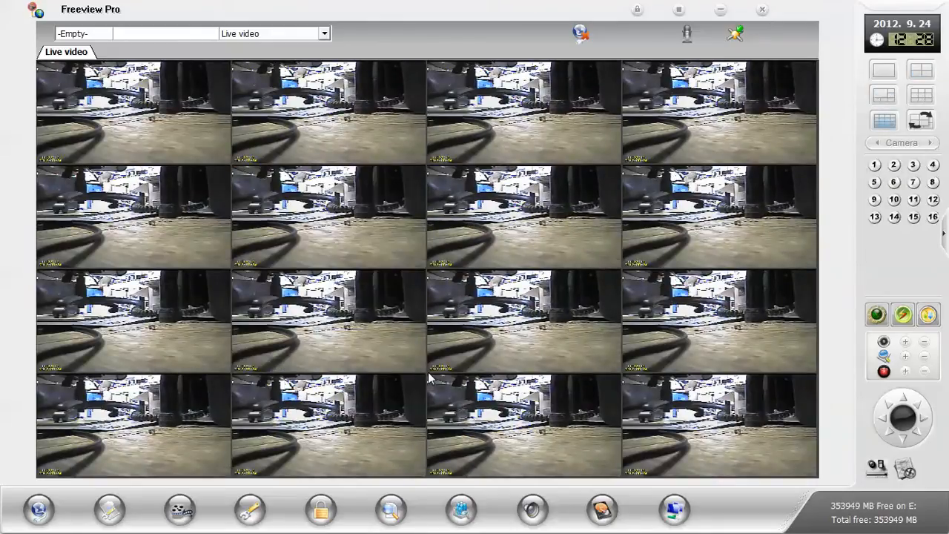
{"action": "left_click", "coordinate": [883, 70]}
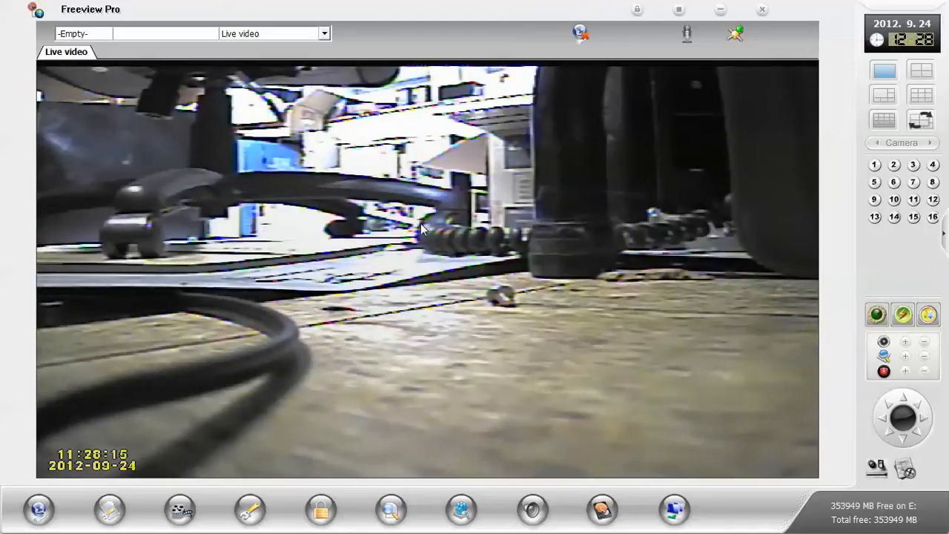
{"action": "left_click", "coordinate": [884, 119]}
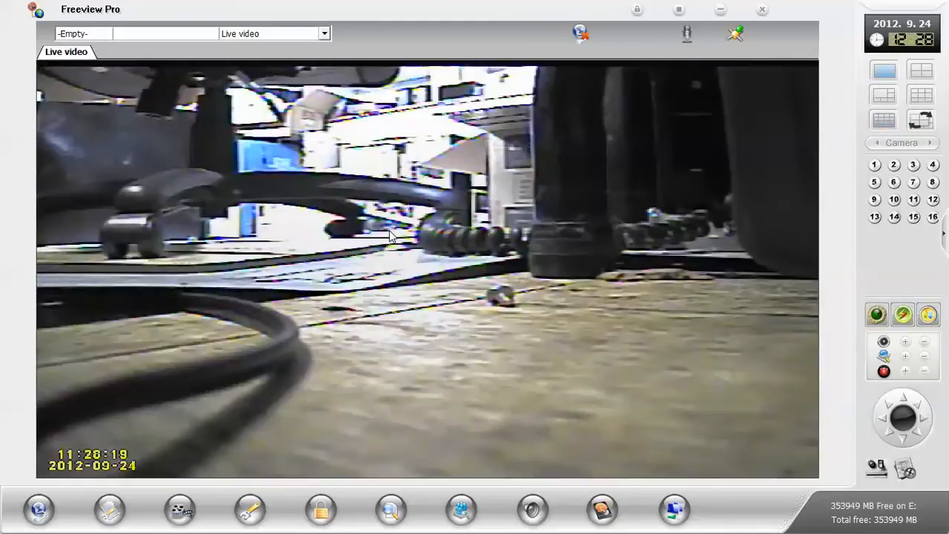
{"action": "left_click", "coordinate": [884, 118]}
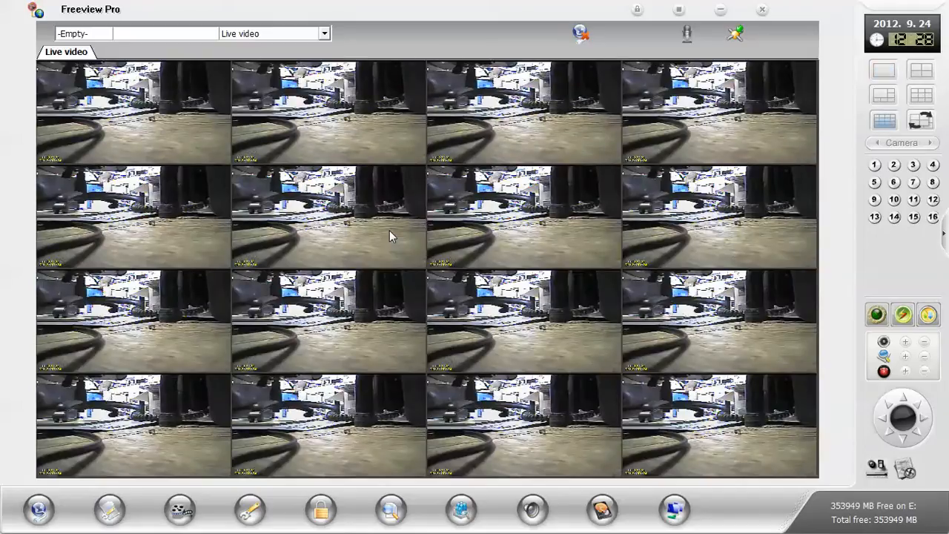
{"action": "mouse_move", "coordinate": [615, 98]}
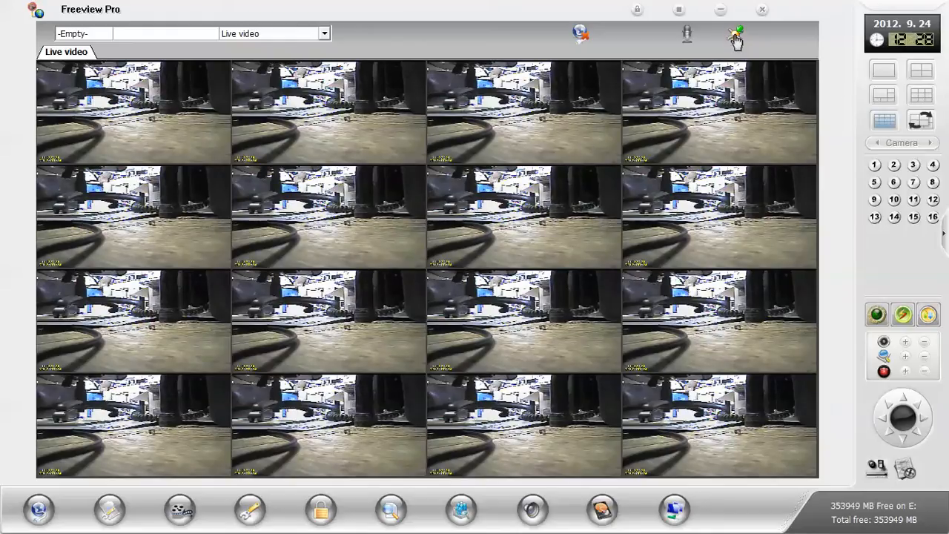
Save the live-view setup, acknowledge 'Save ok.', and start closing the viewer
{"action": "left_click", "coordinate": [737, 34]}
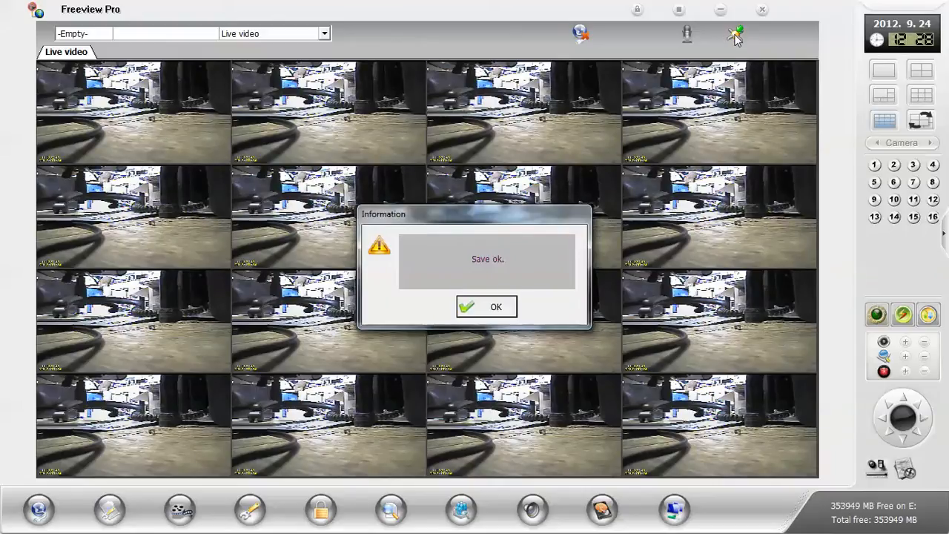
{"action": "mouse_move", "coordinate": [495, 307]}
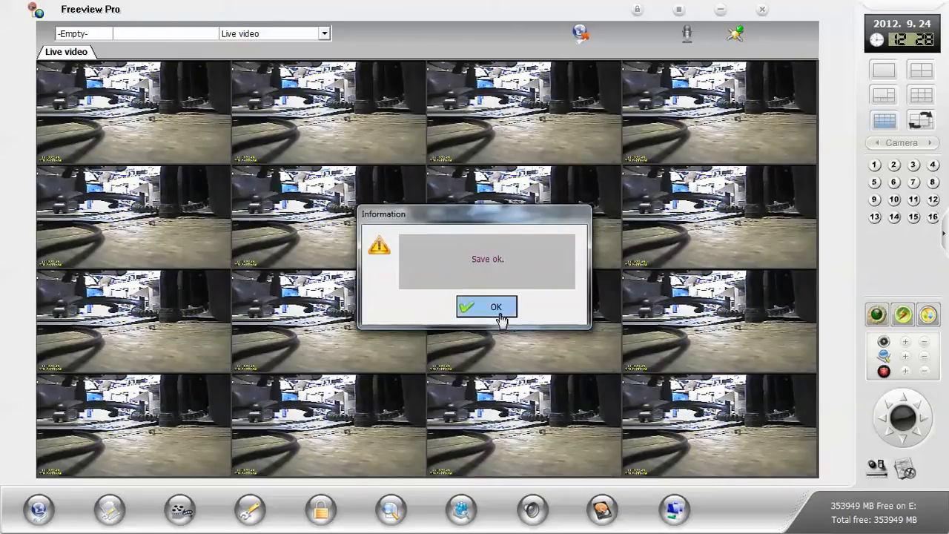
{"action": "left_click", "coordinate": [486, 307]}
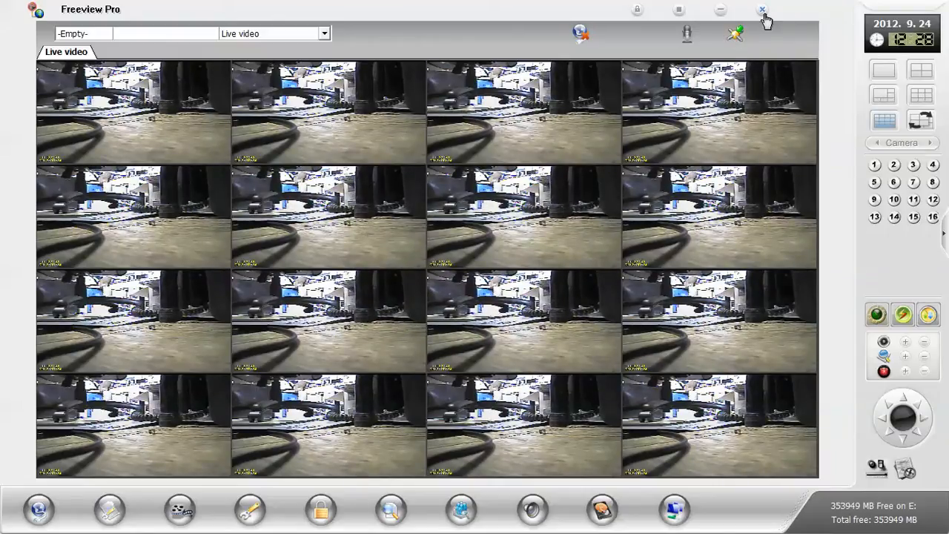
{"action": "left_click", "coordinate": [763, 9]}
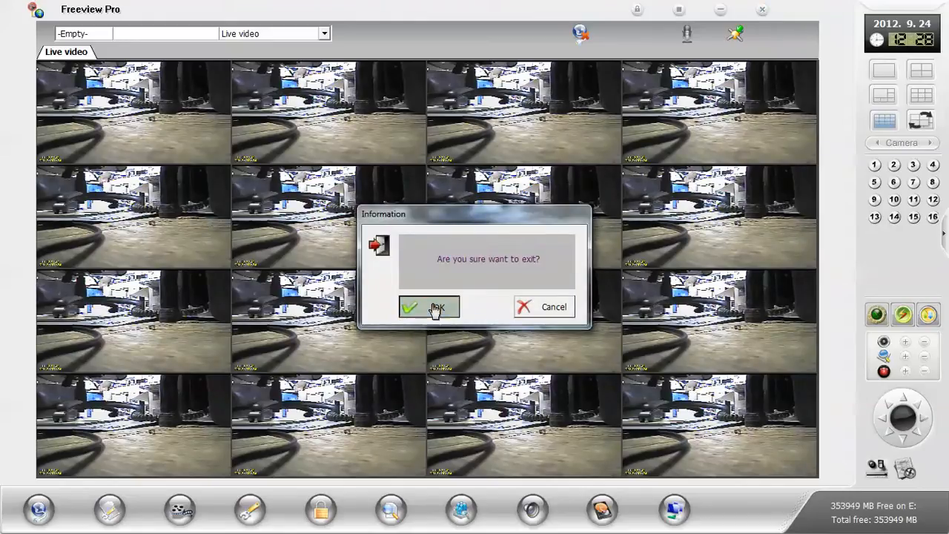
Confirm the exit and start renaming the new desktop shortcut to demo
{"action": "left_click", "coordinate": [430, 307]}
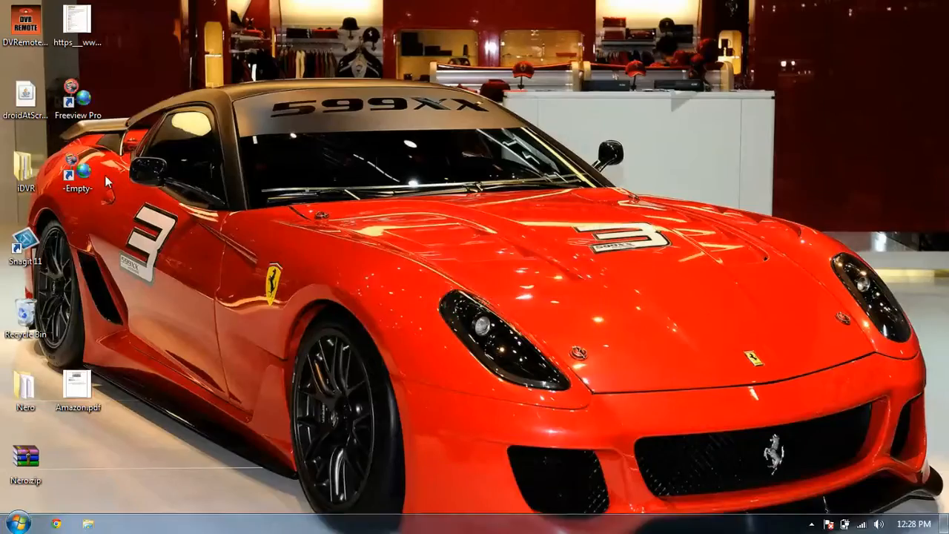
{"action": "left_click", "coordinate": [77, 166]}
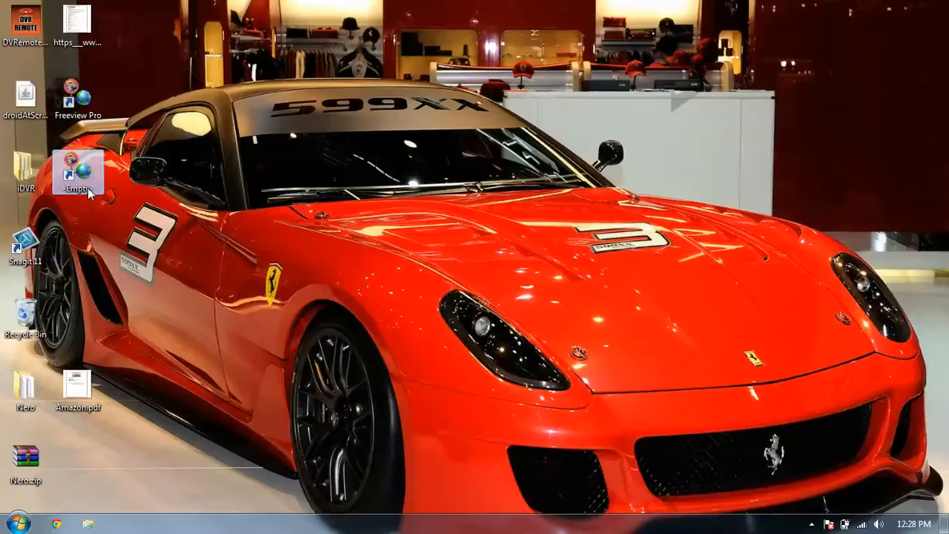
{"action": "left_click", "coordinate": [77, 169]}
{"action": "type", "text": "Demo"}
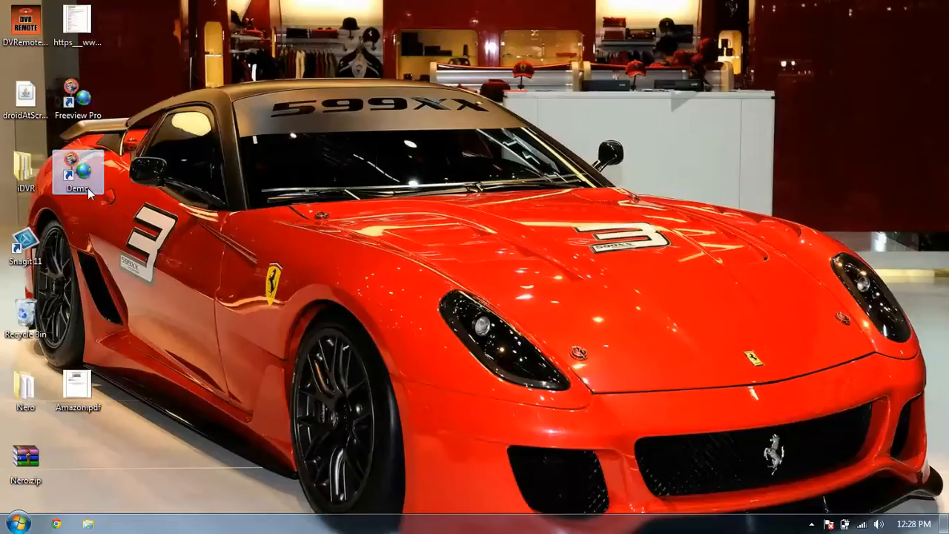
{"action": "mouse_move", "coordinate": [101, 213]}
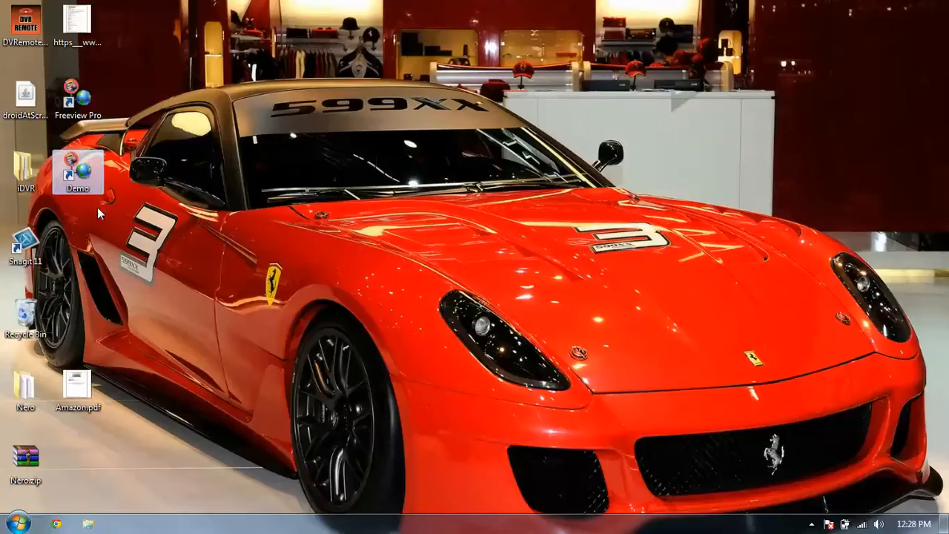
{"action": "mouse_move", "coordinate": [249, 267]}
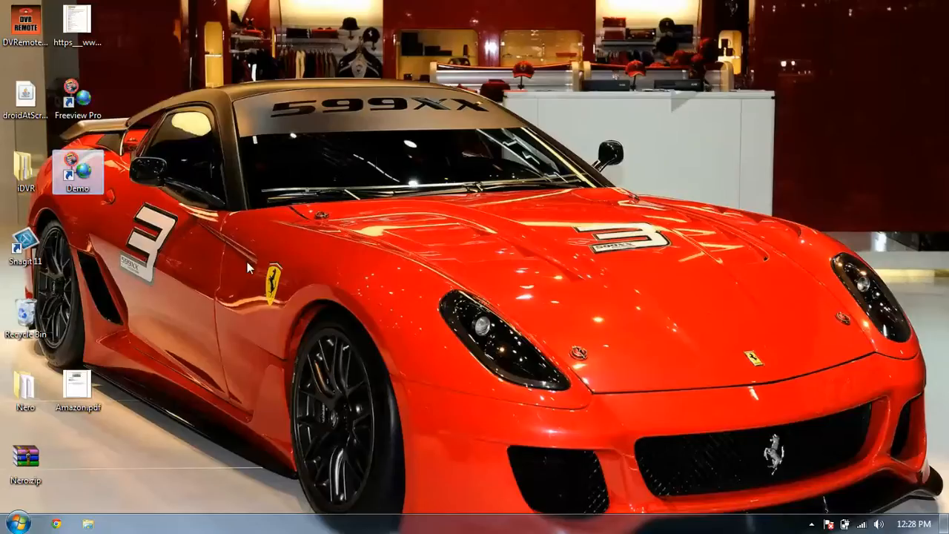
Launch the demo shortcut and show the sixteen live feeds in the 16-split grid
{"action": "double_click", "coordinate": [77, 95]}
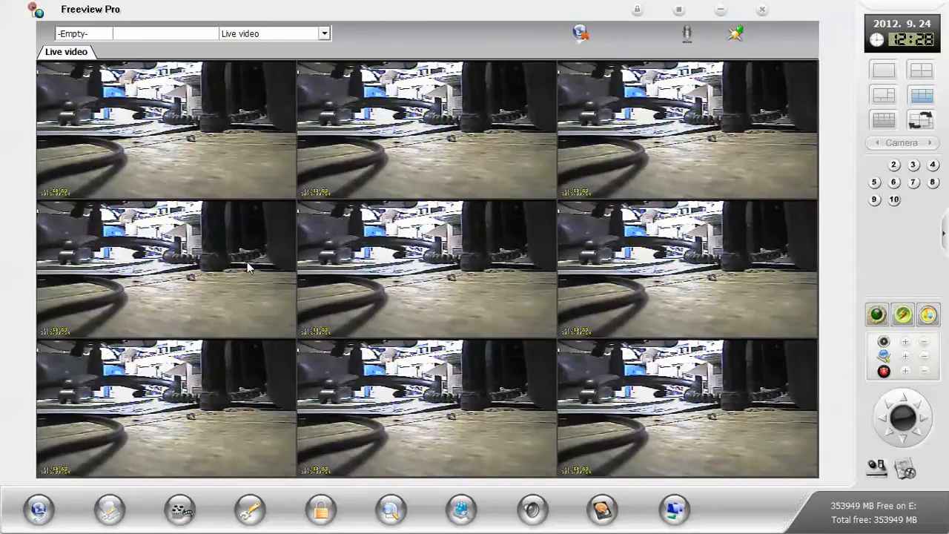
{"action": "left_click", "coordinate": [883, 119]}
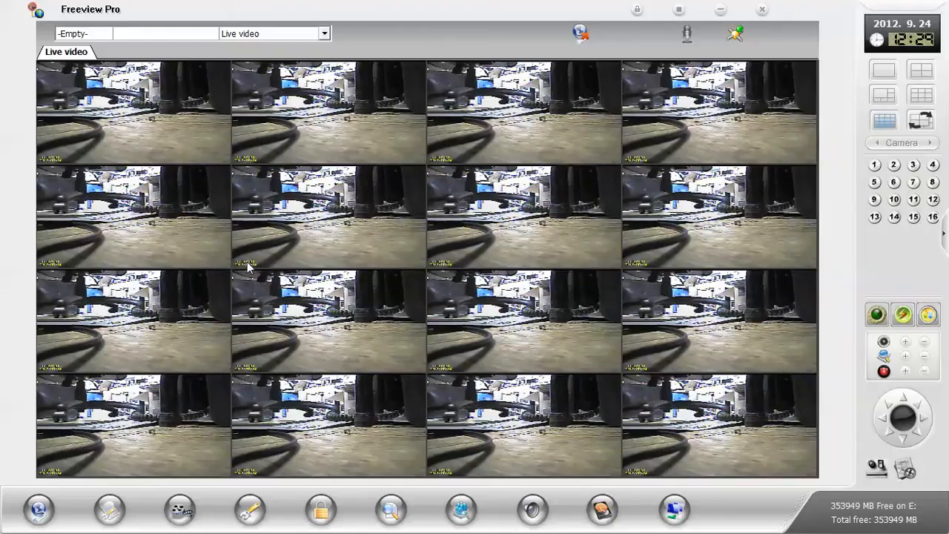
{"action": "mouse_move", "coordinate": [778, 148]}
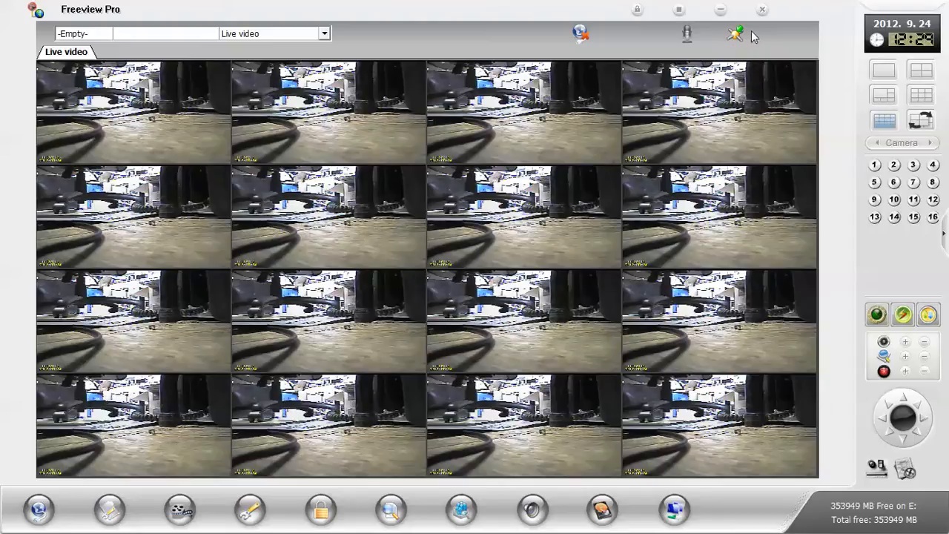
{"action": "mouse_move", "coordinate": [759, 45]}
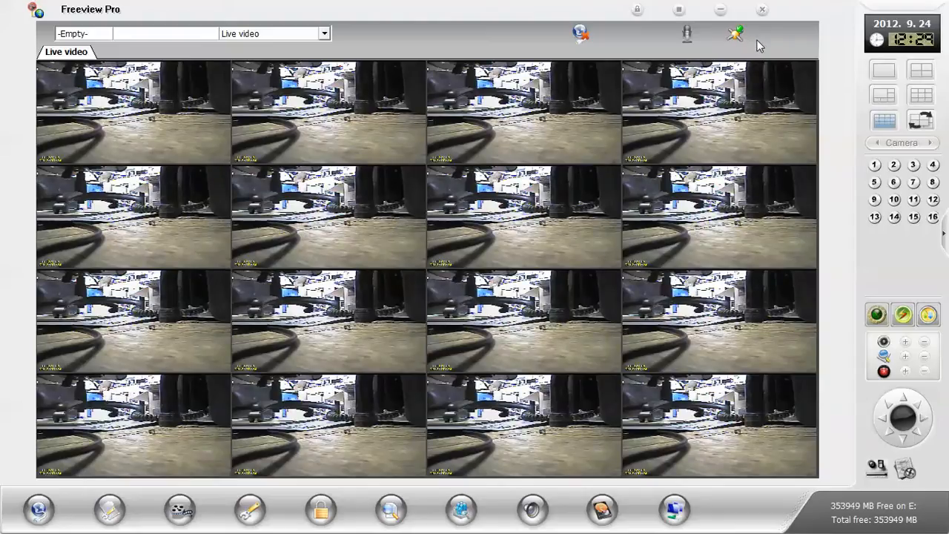
{"action": "mouse_move", "coordinate": [522, 243]}
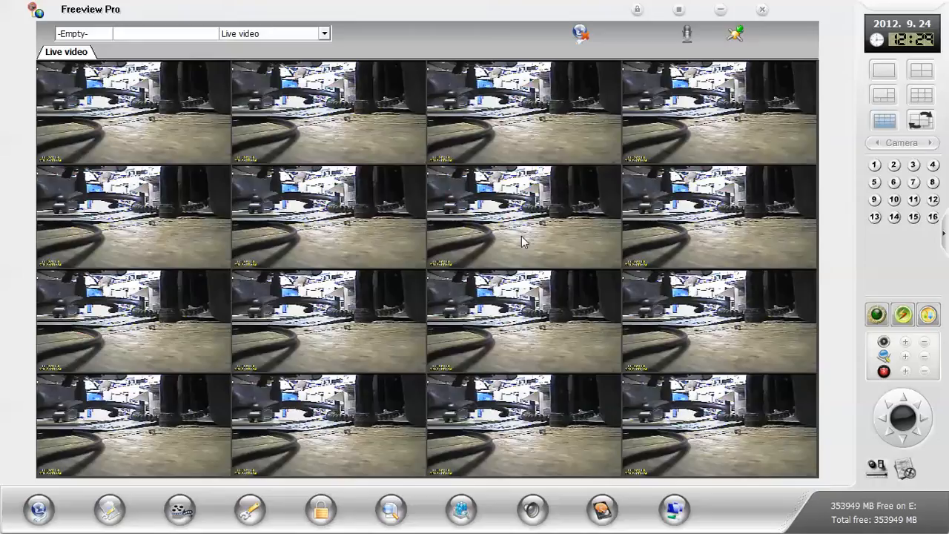
{"action": "mouse_move", "coordinate": [39, 460]}
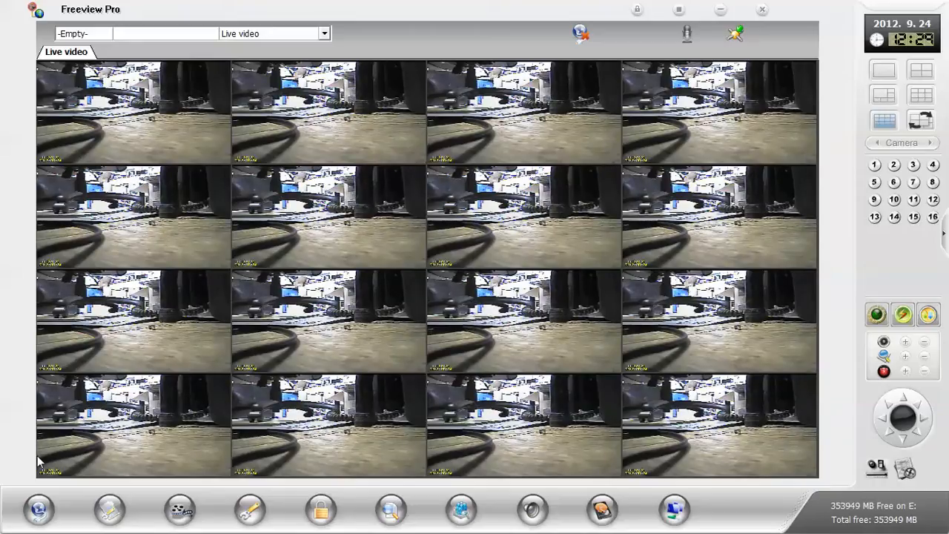